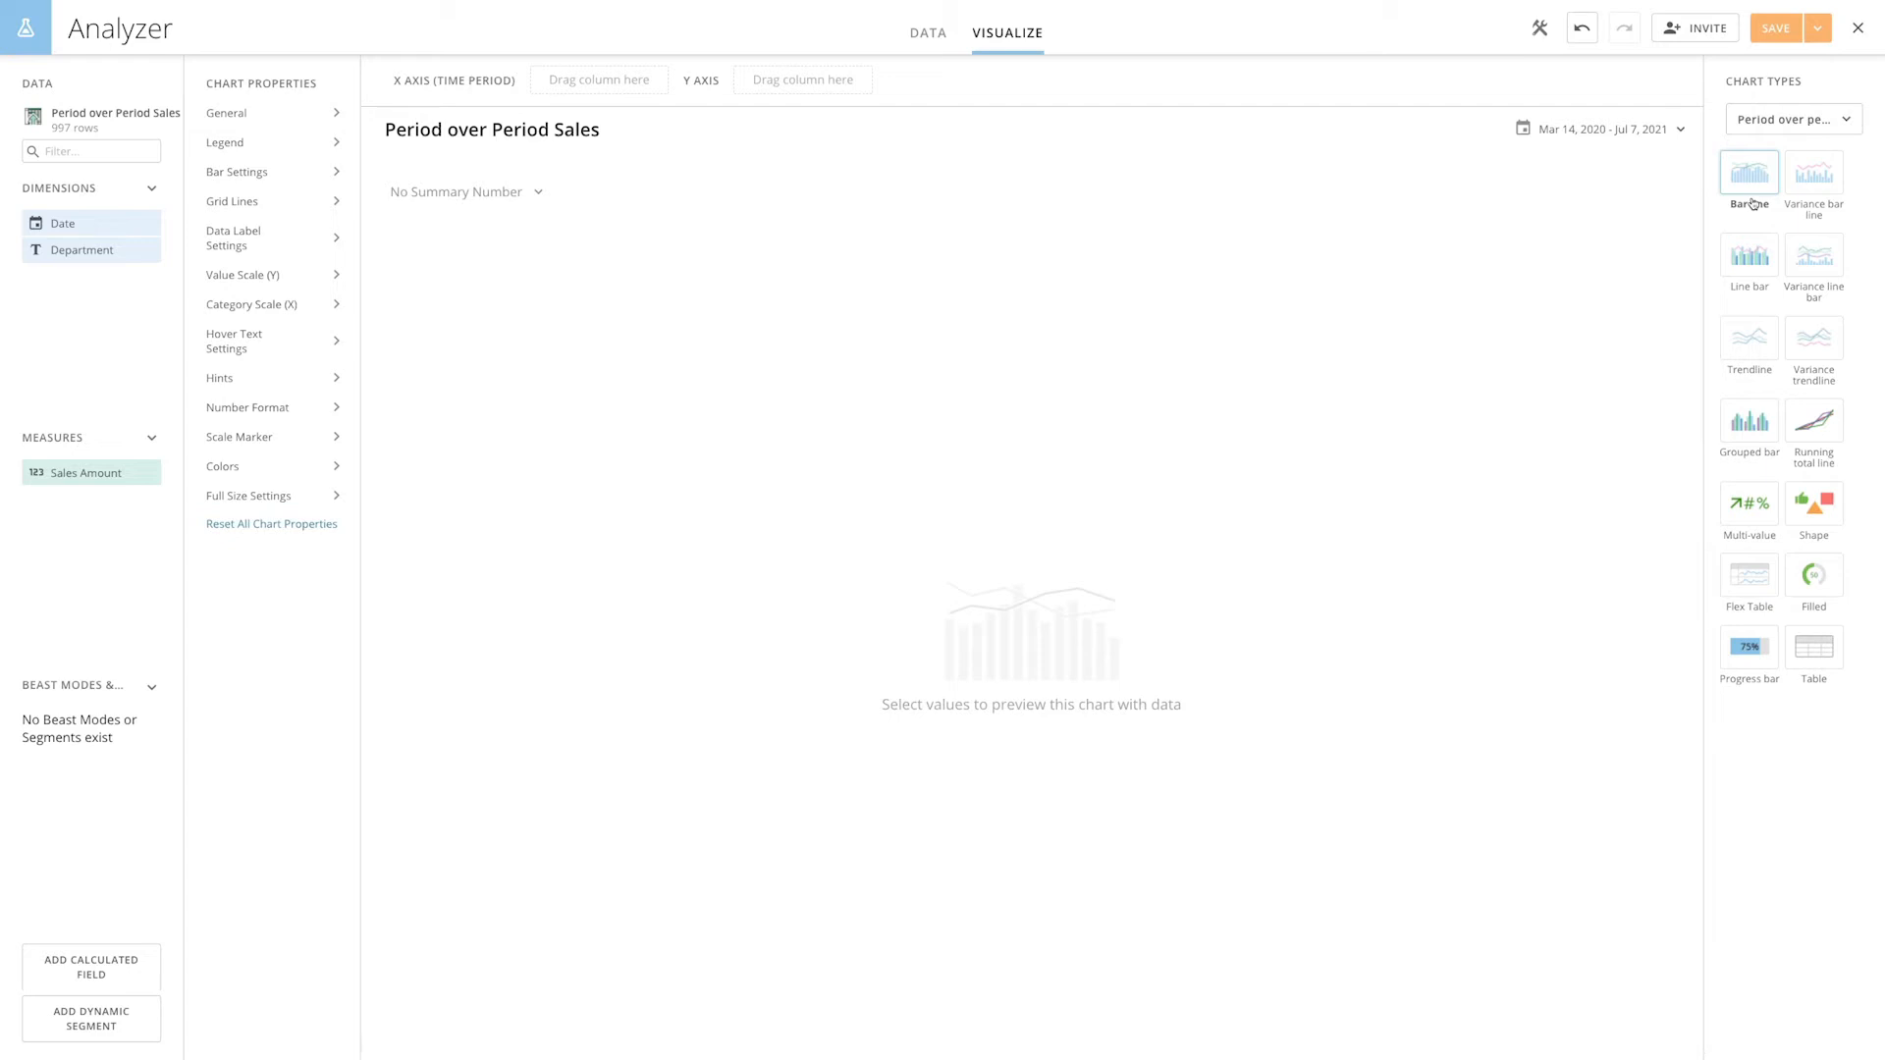
# Make the card a bar line chart of summed Sales Amount by Date.
pyautogui.click(1747, 173)
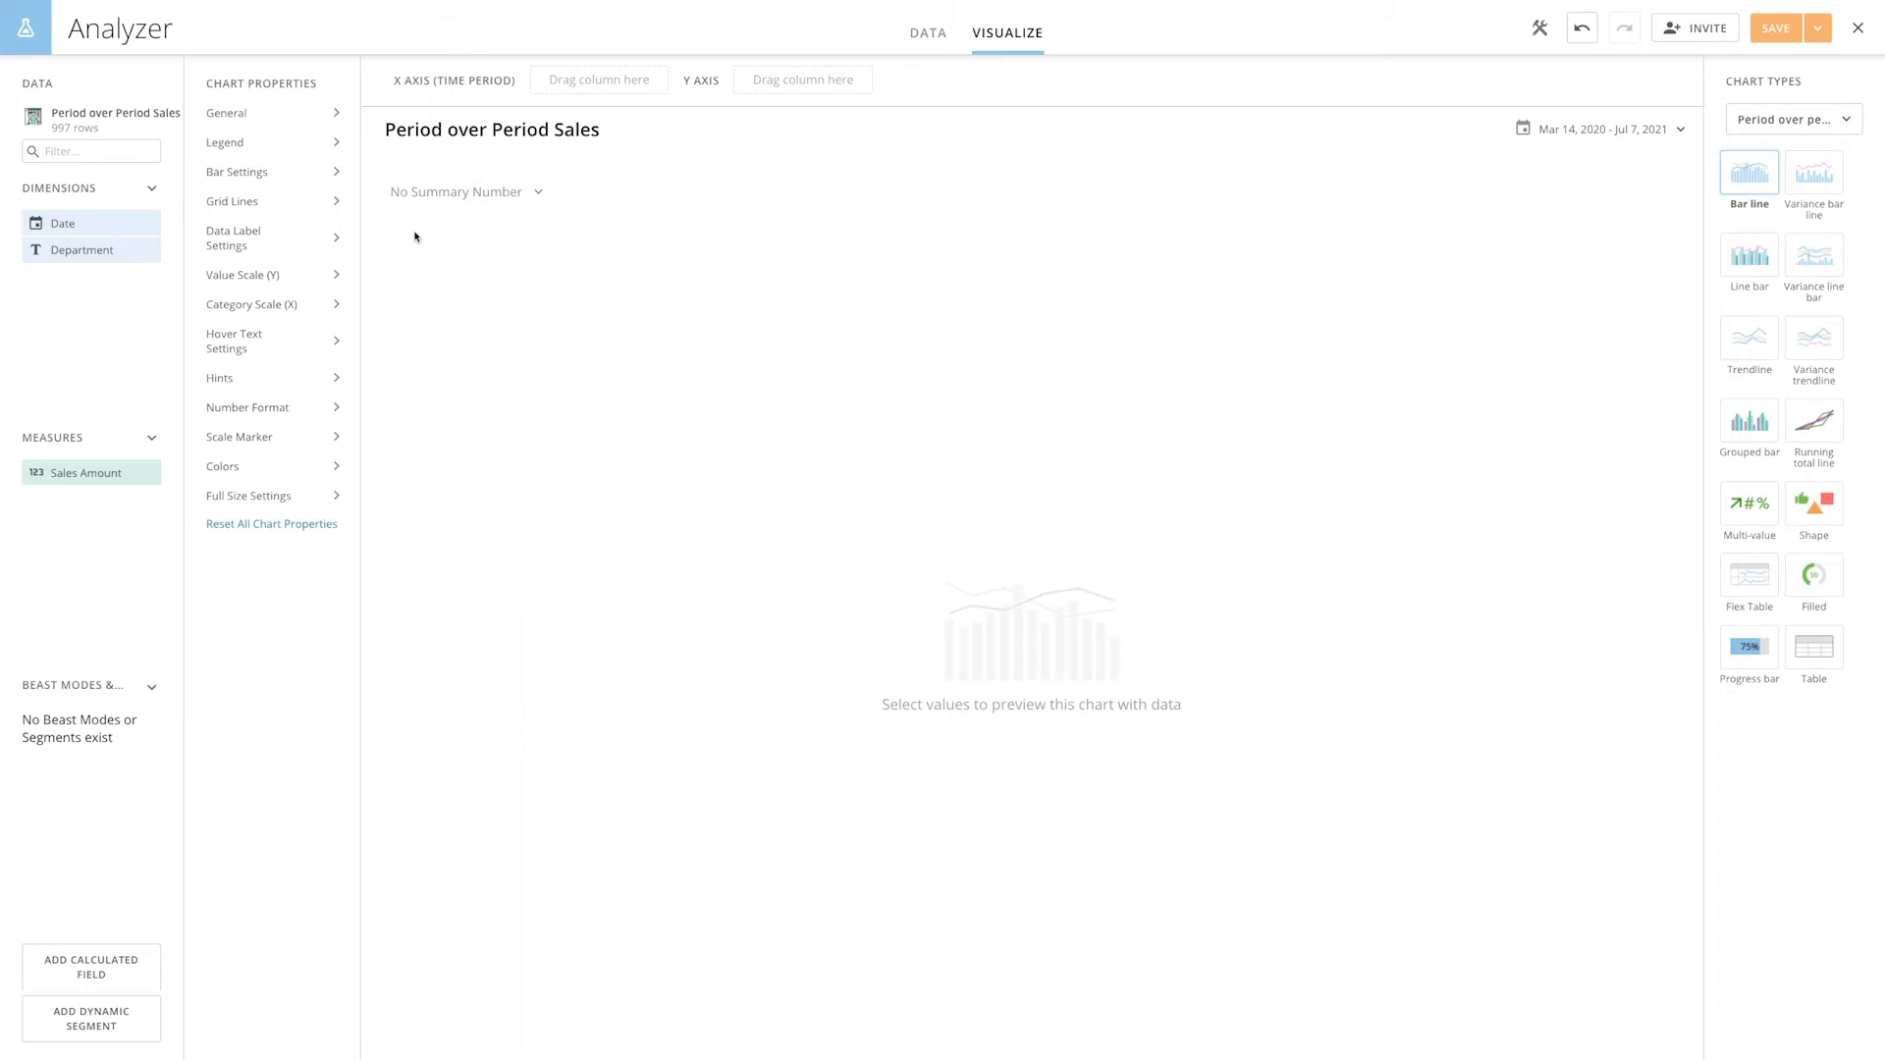
pyautogui.moveTo(63, 223); pyautogui.dragTo(612, 75)
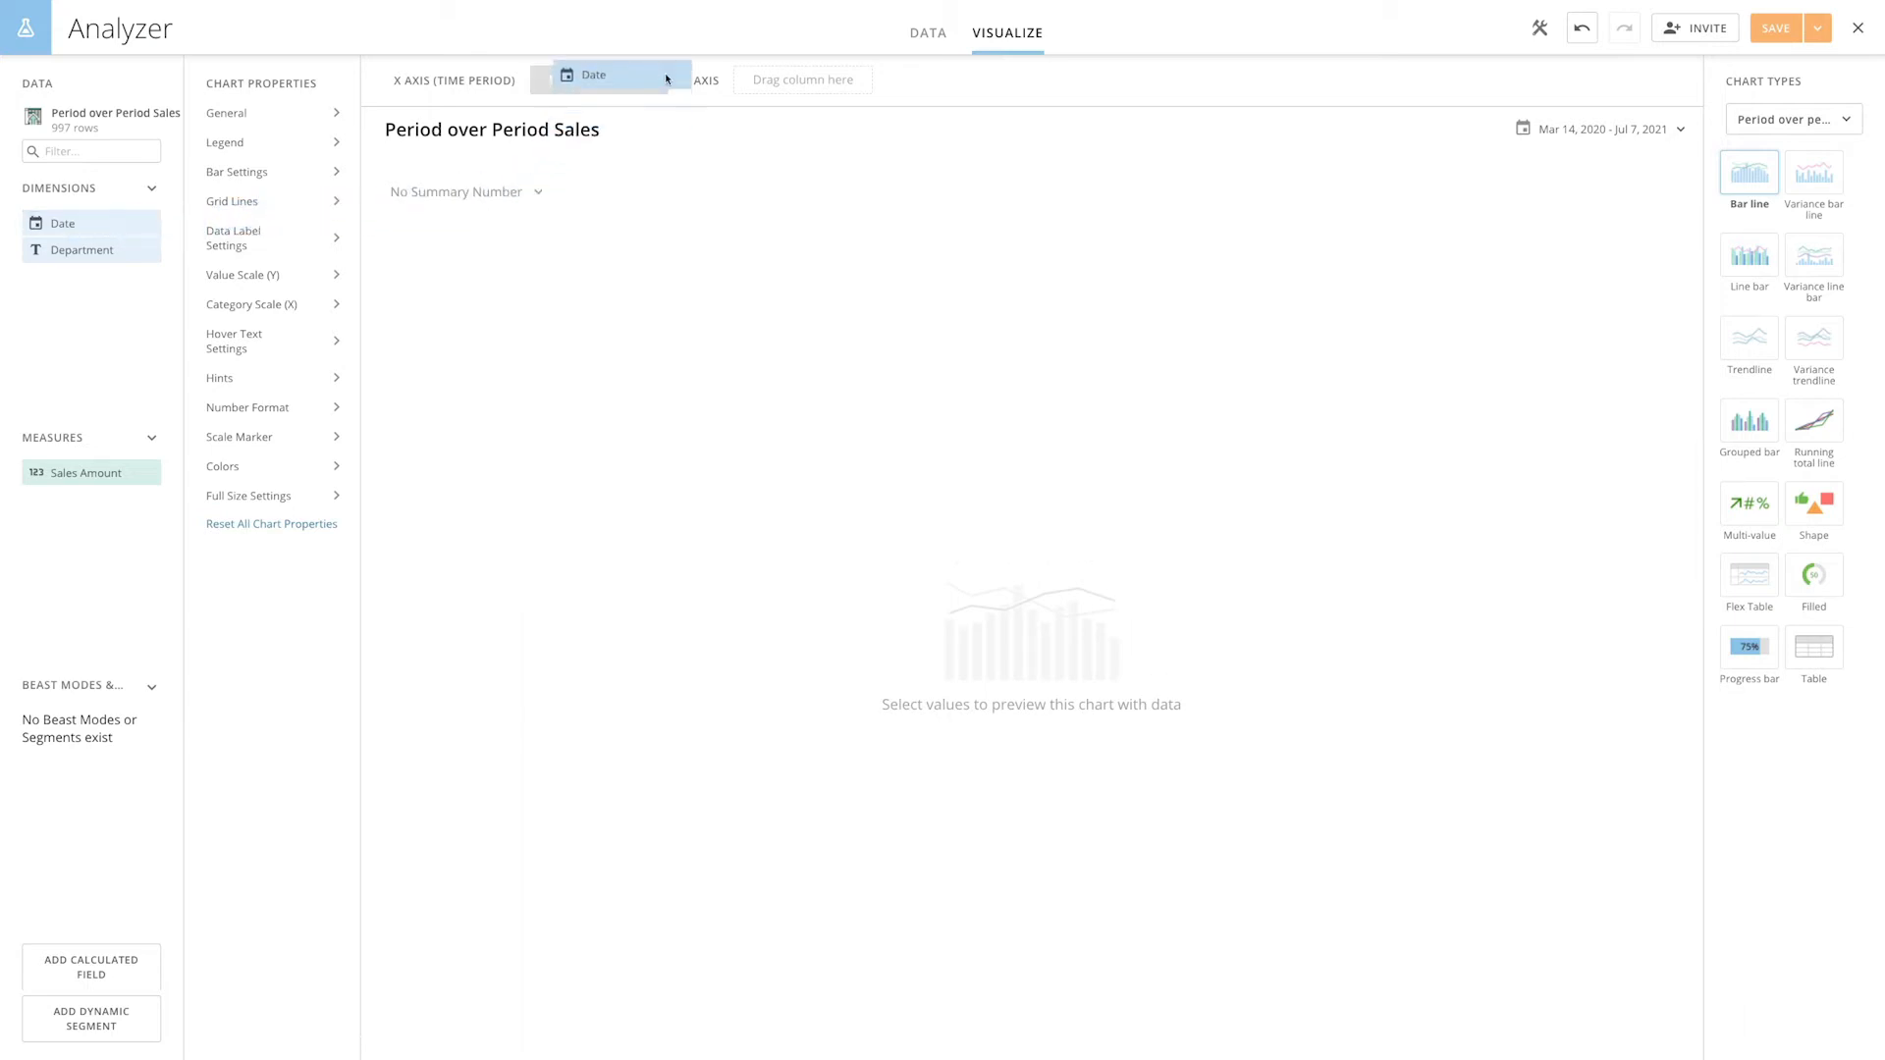
pyautogui.click(620, 75)
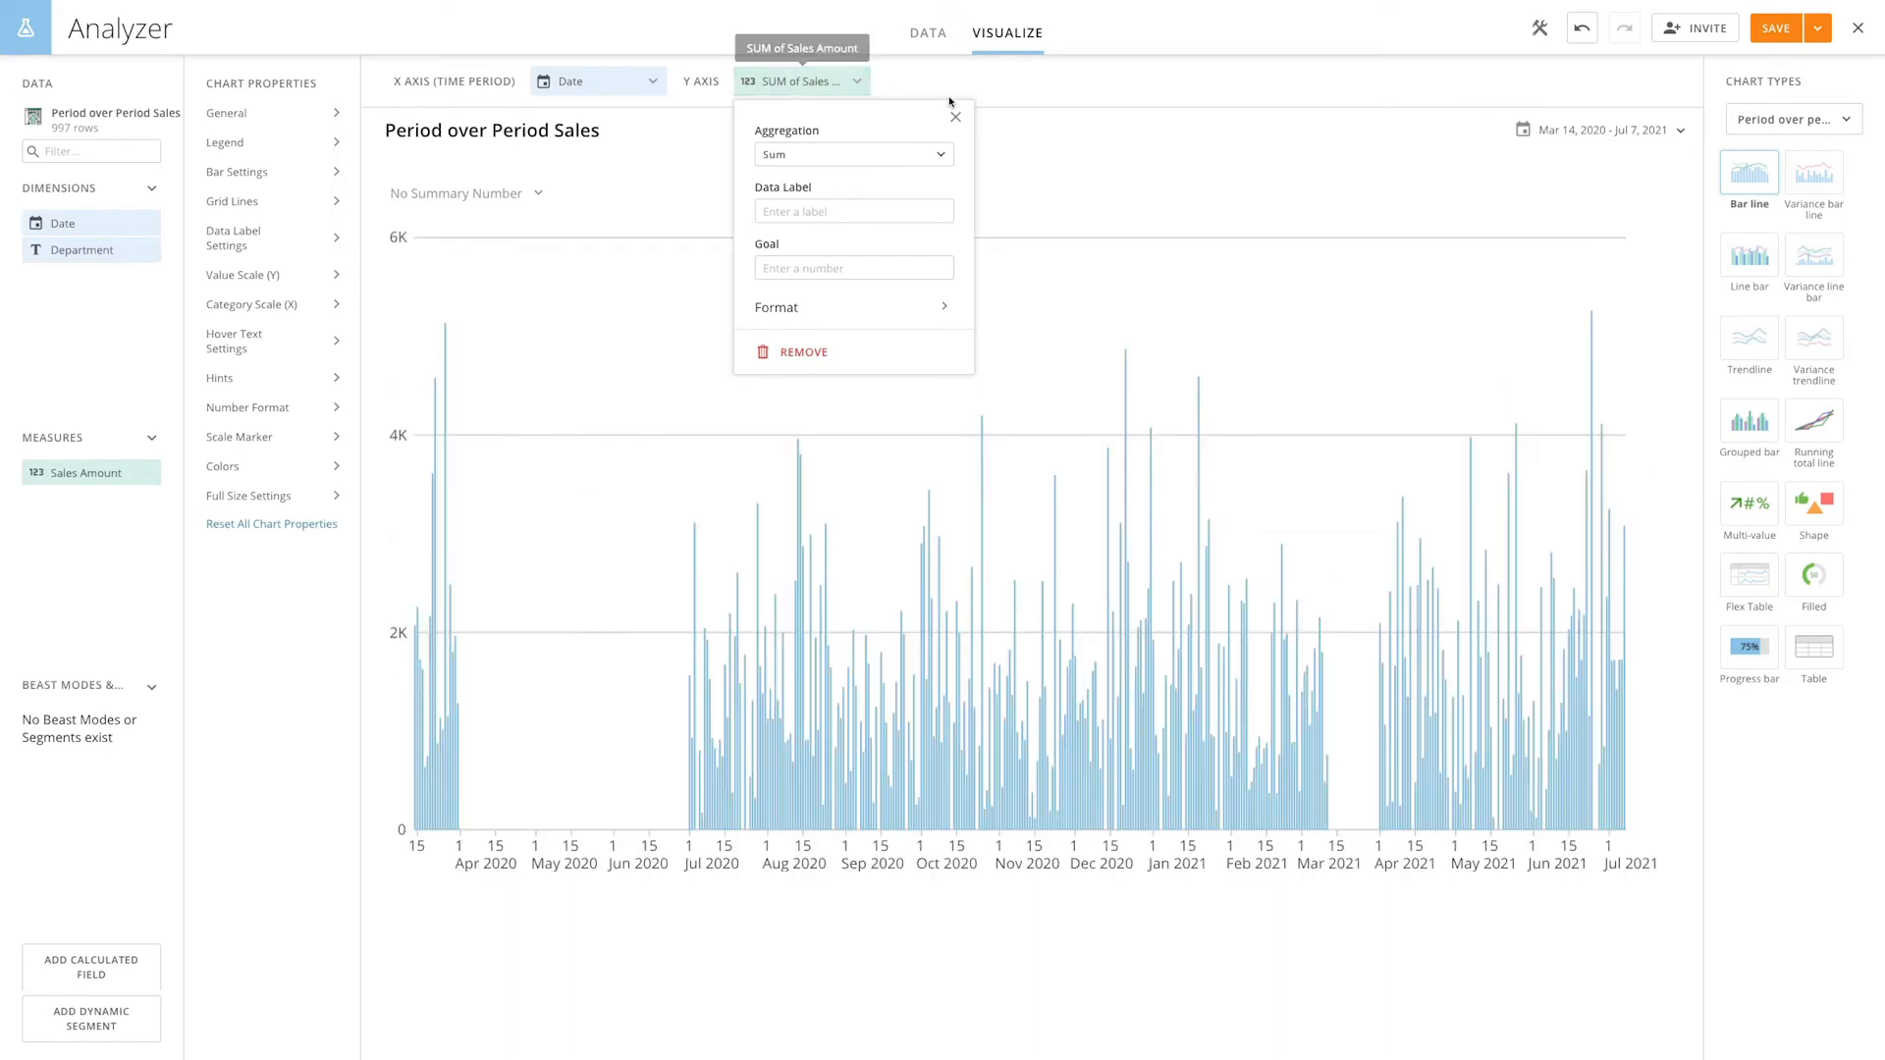
# Graph This Month by day, compared Year over Year with 1 year ago.
pyautogui.click(1599, 129)
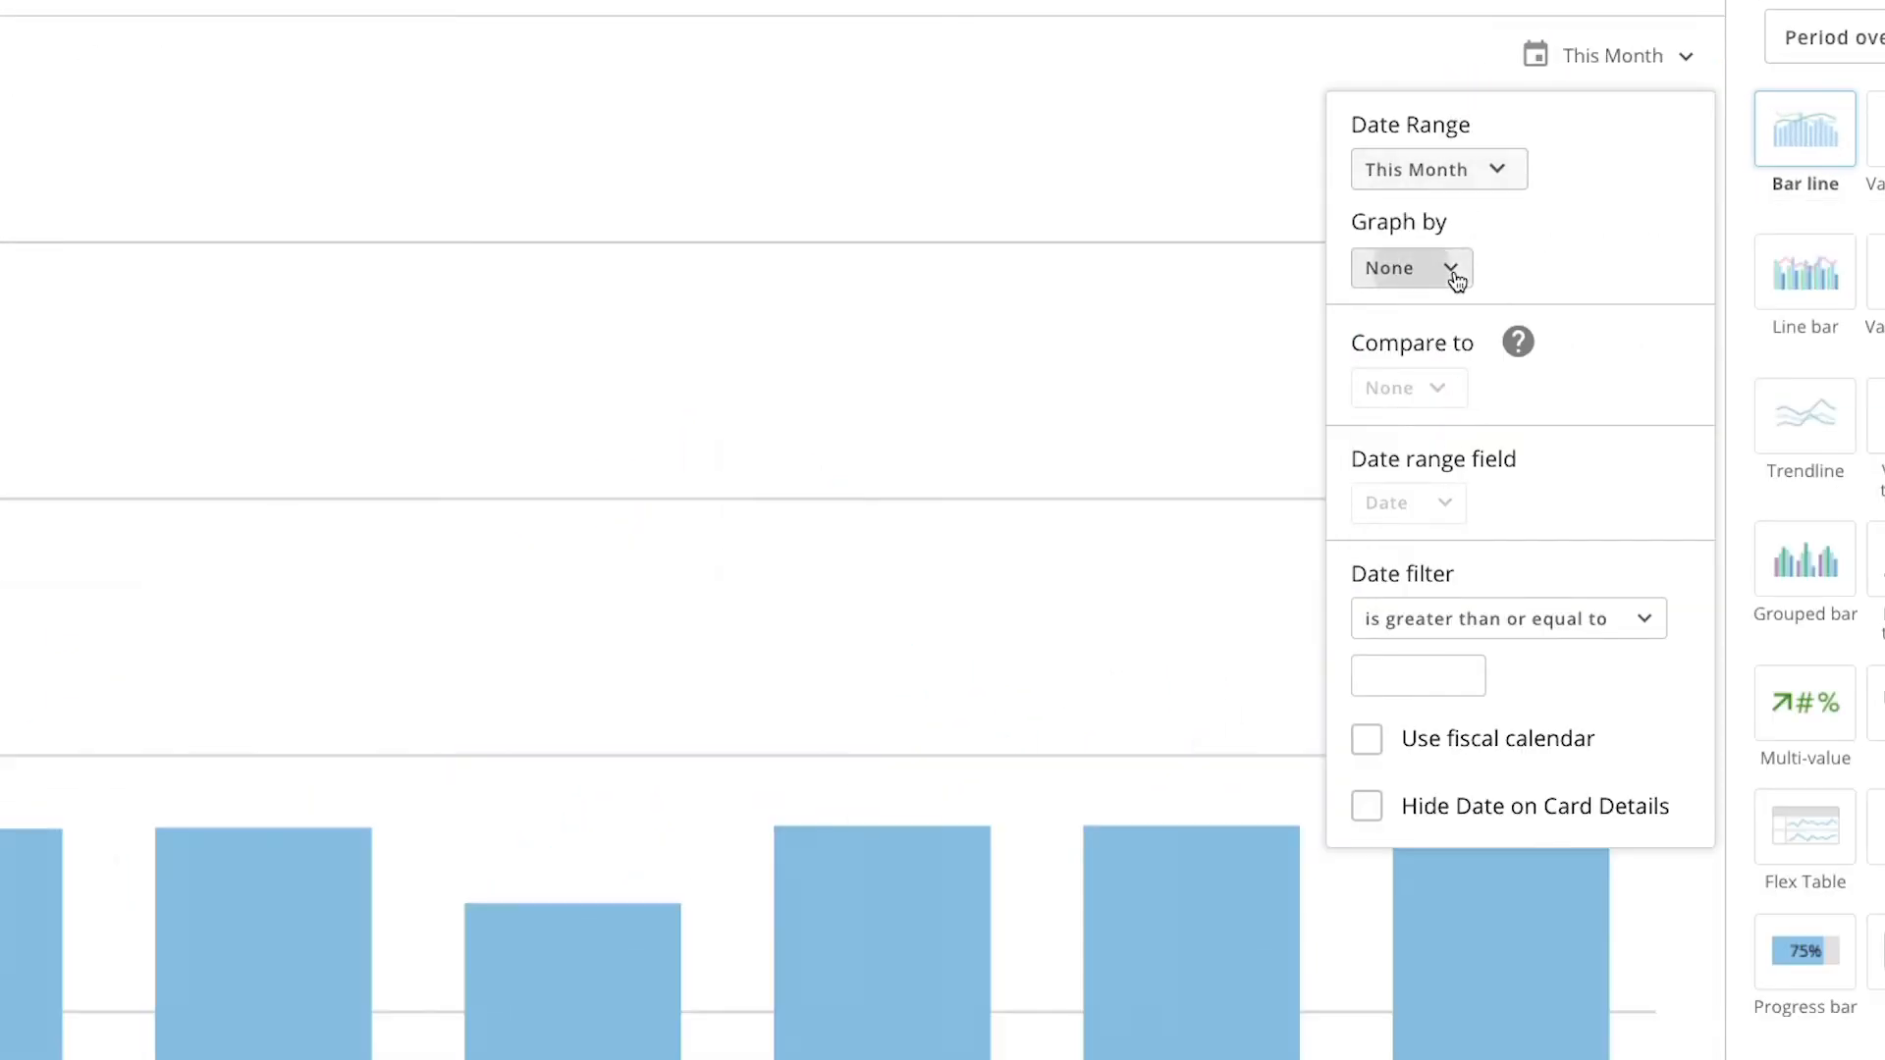
pyautogui.click(1409, 267)
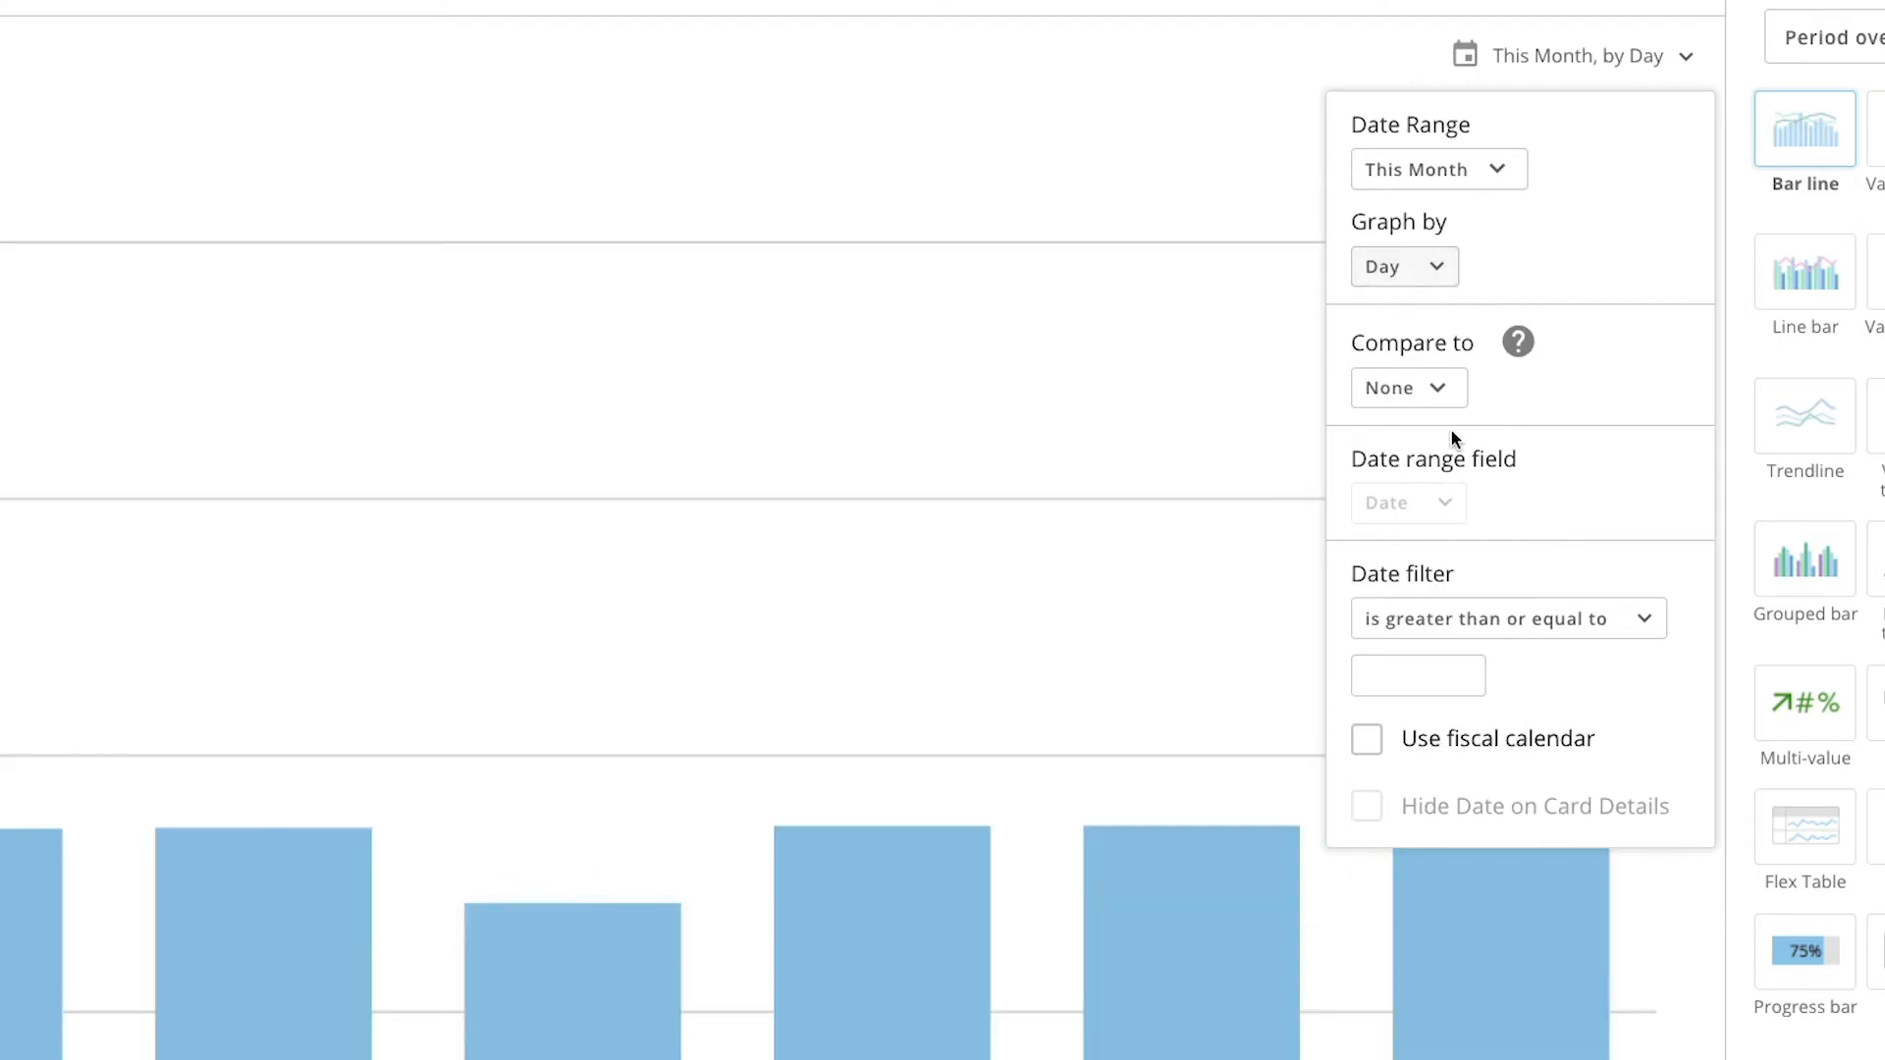
pyautogui.click(1407, 387)
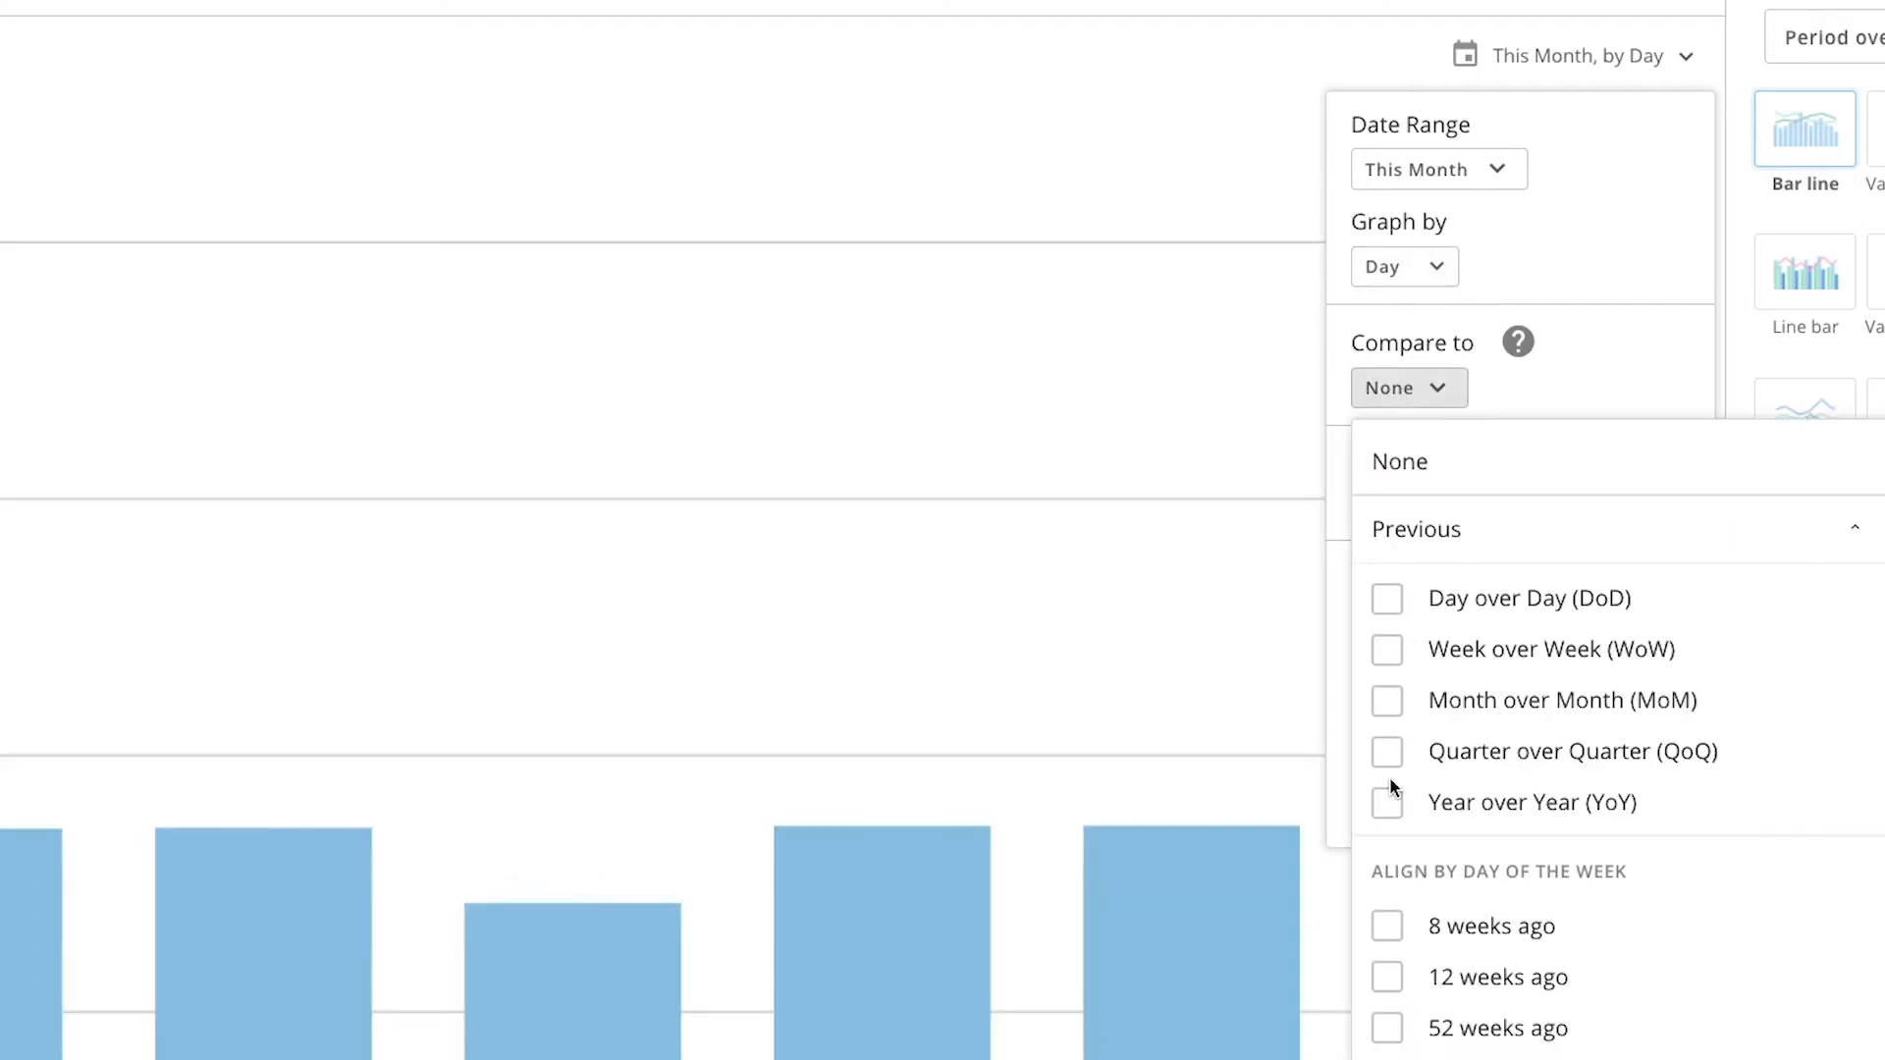
pyautogui.click(1386, 803)
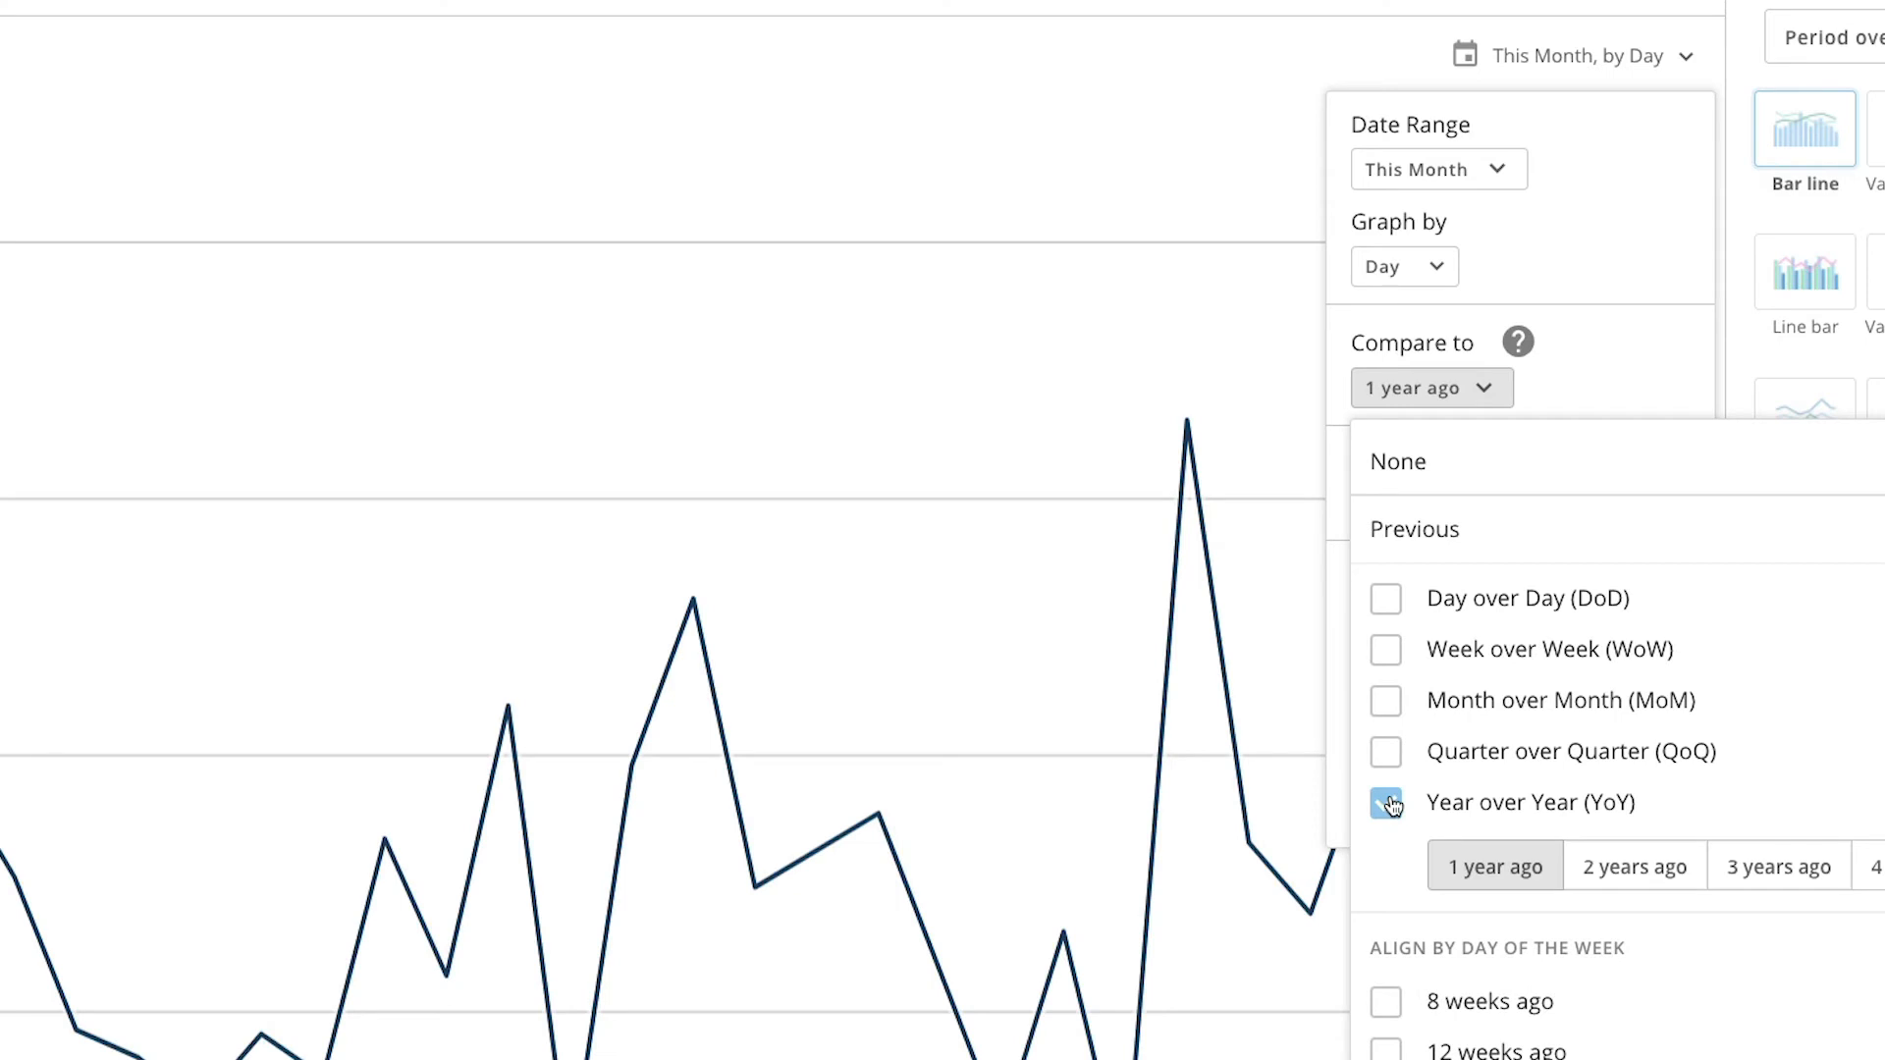
pyautogui.click(1385, 802)
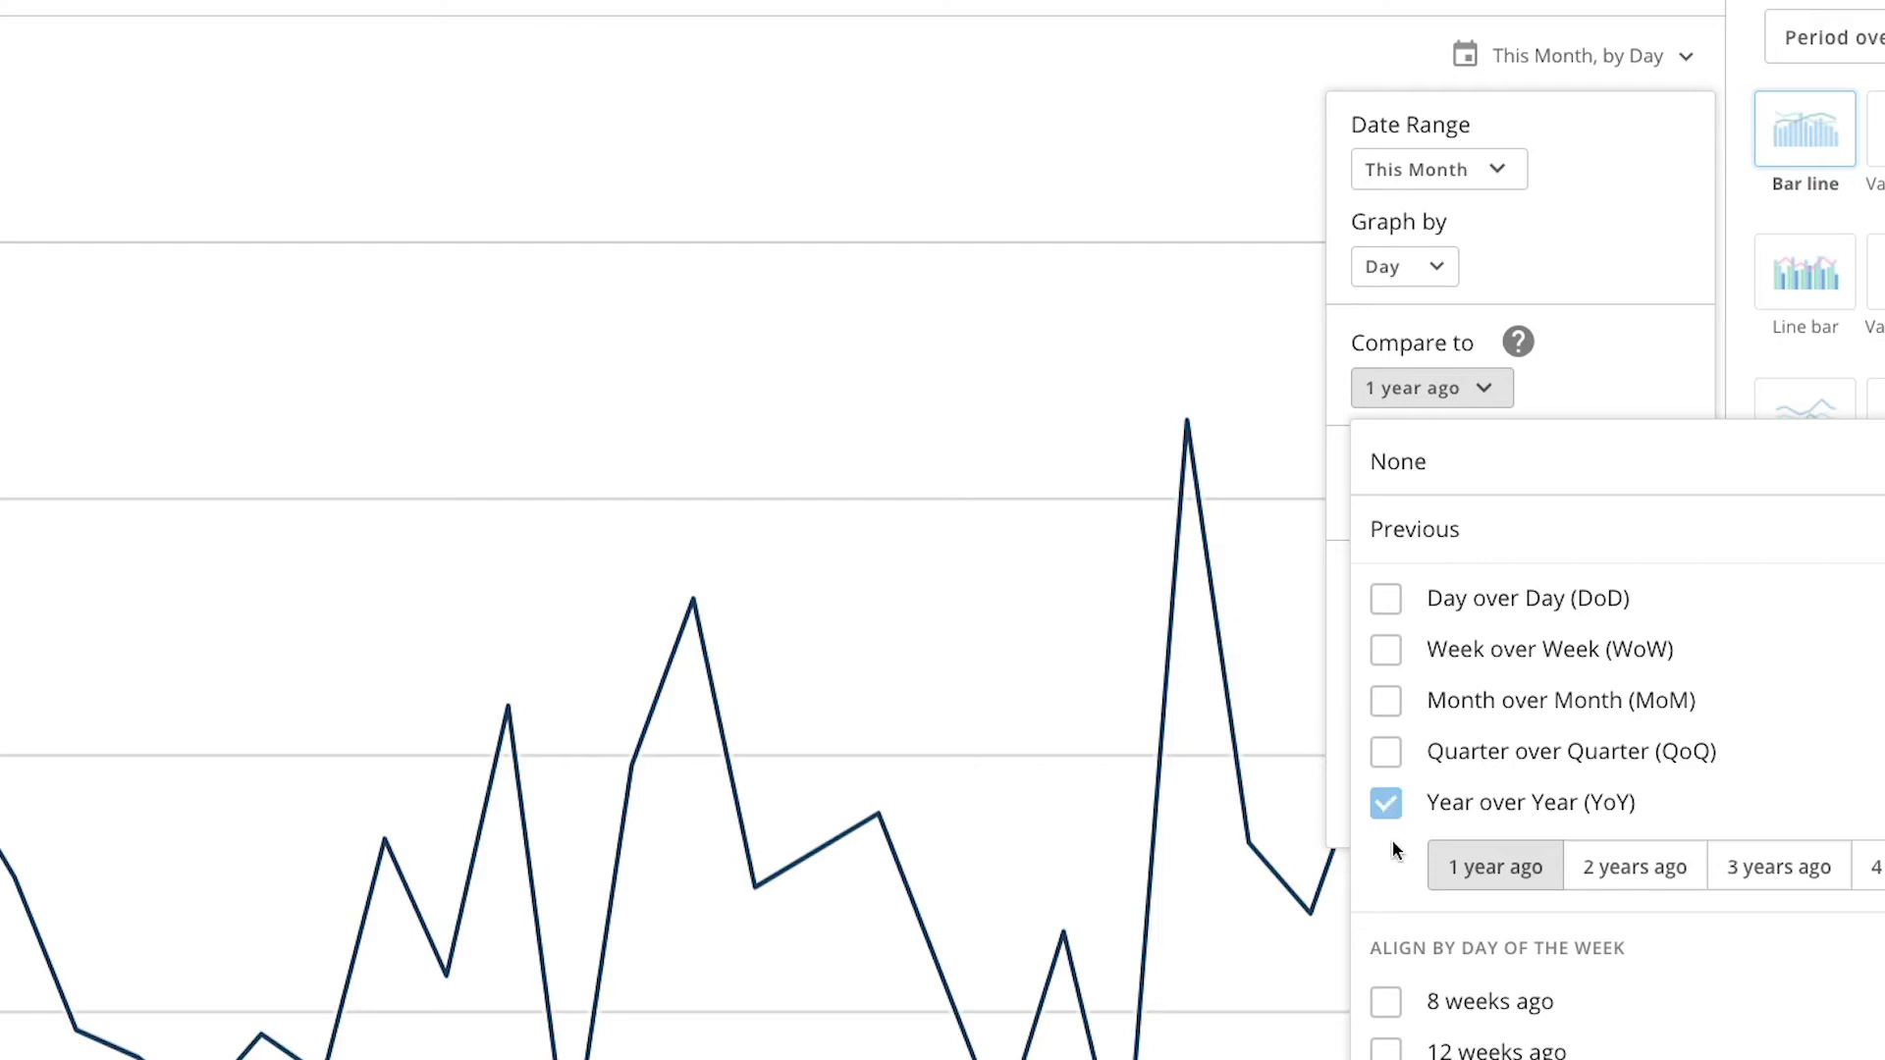
pyautogui.scroll(-3)
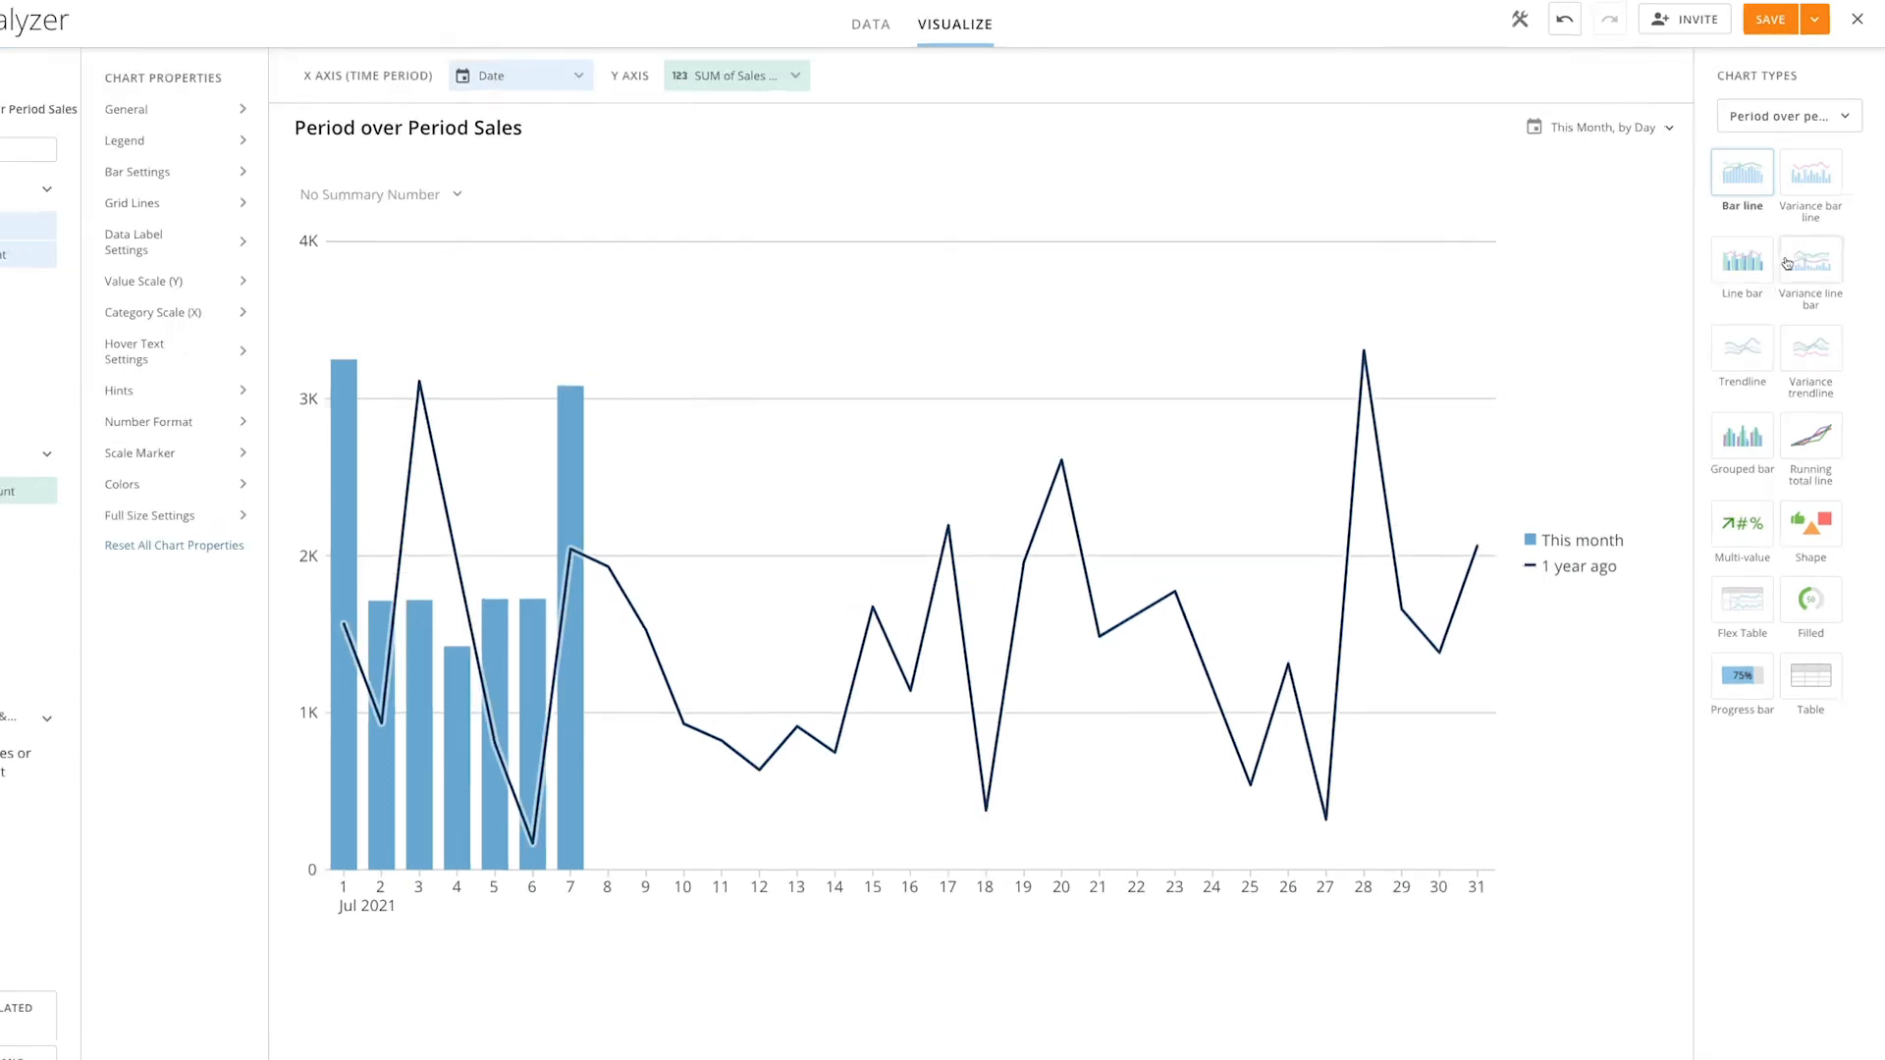
# Preview Variance bar line, then switch the card to a Filled gauge.
pyautogui.click(1811, 256)
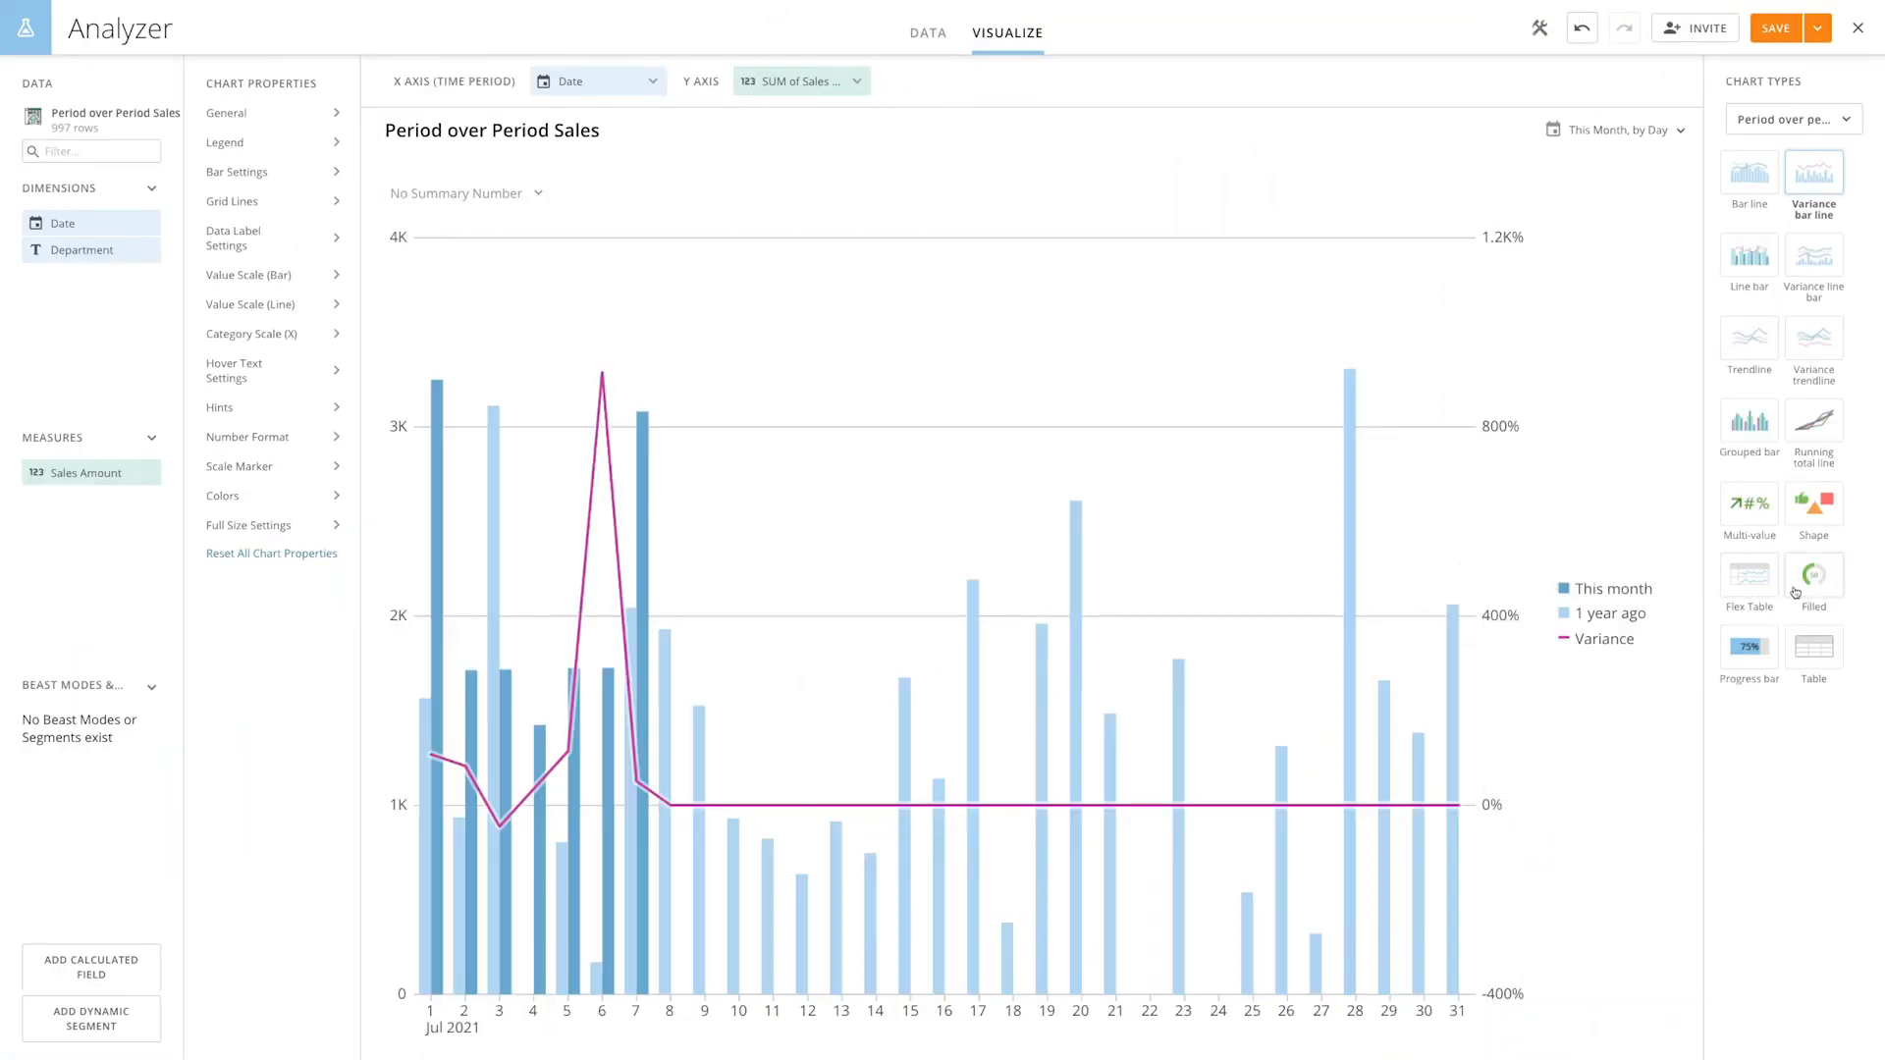
pyautogui.click(1814, 573)
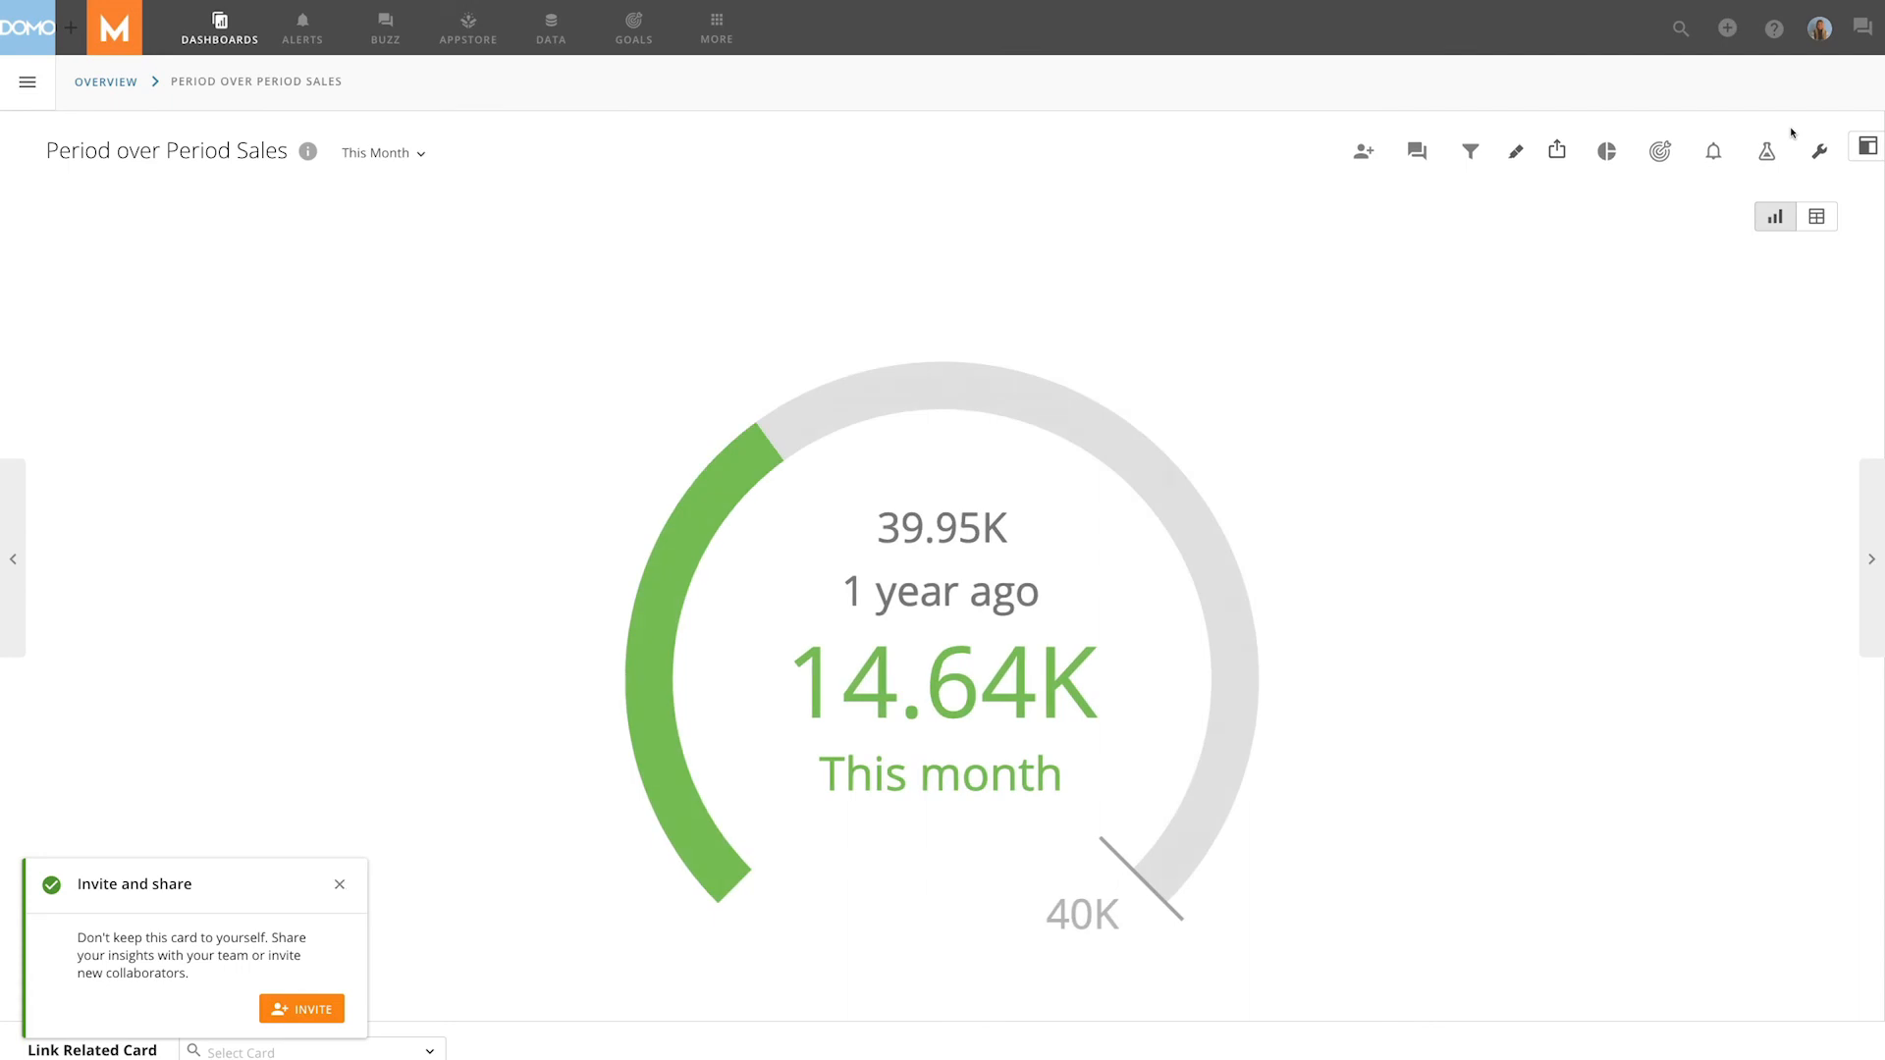
# Open the This Month date range dropdown on the saved card.
pyautogui.click(339, 884)
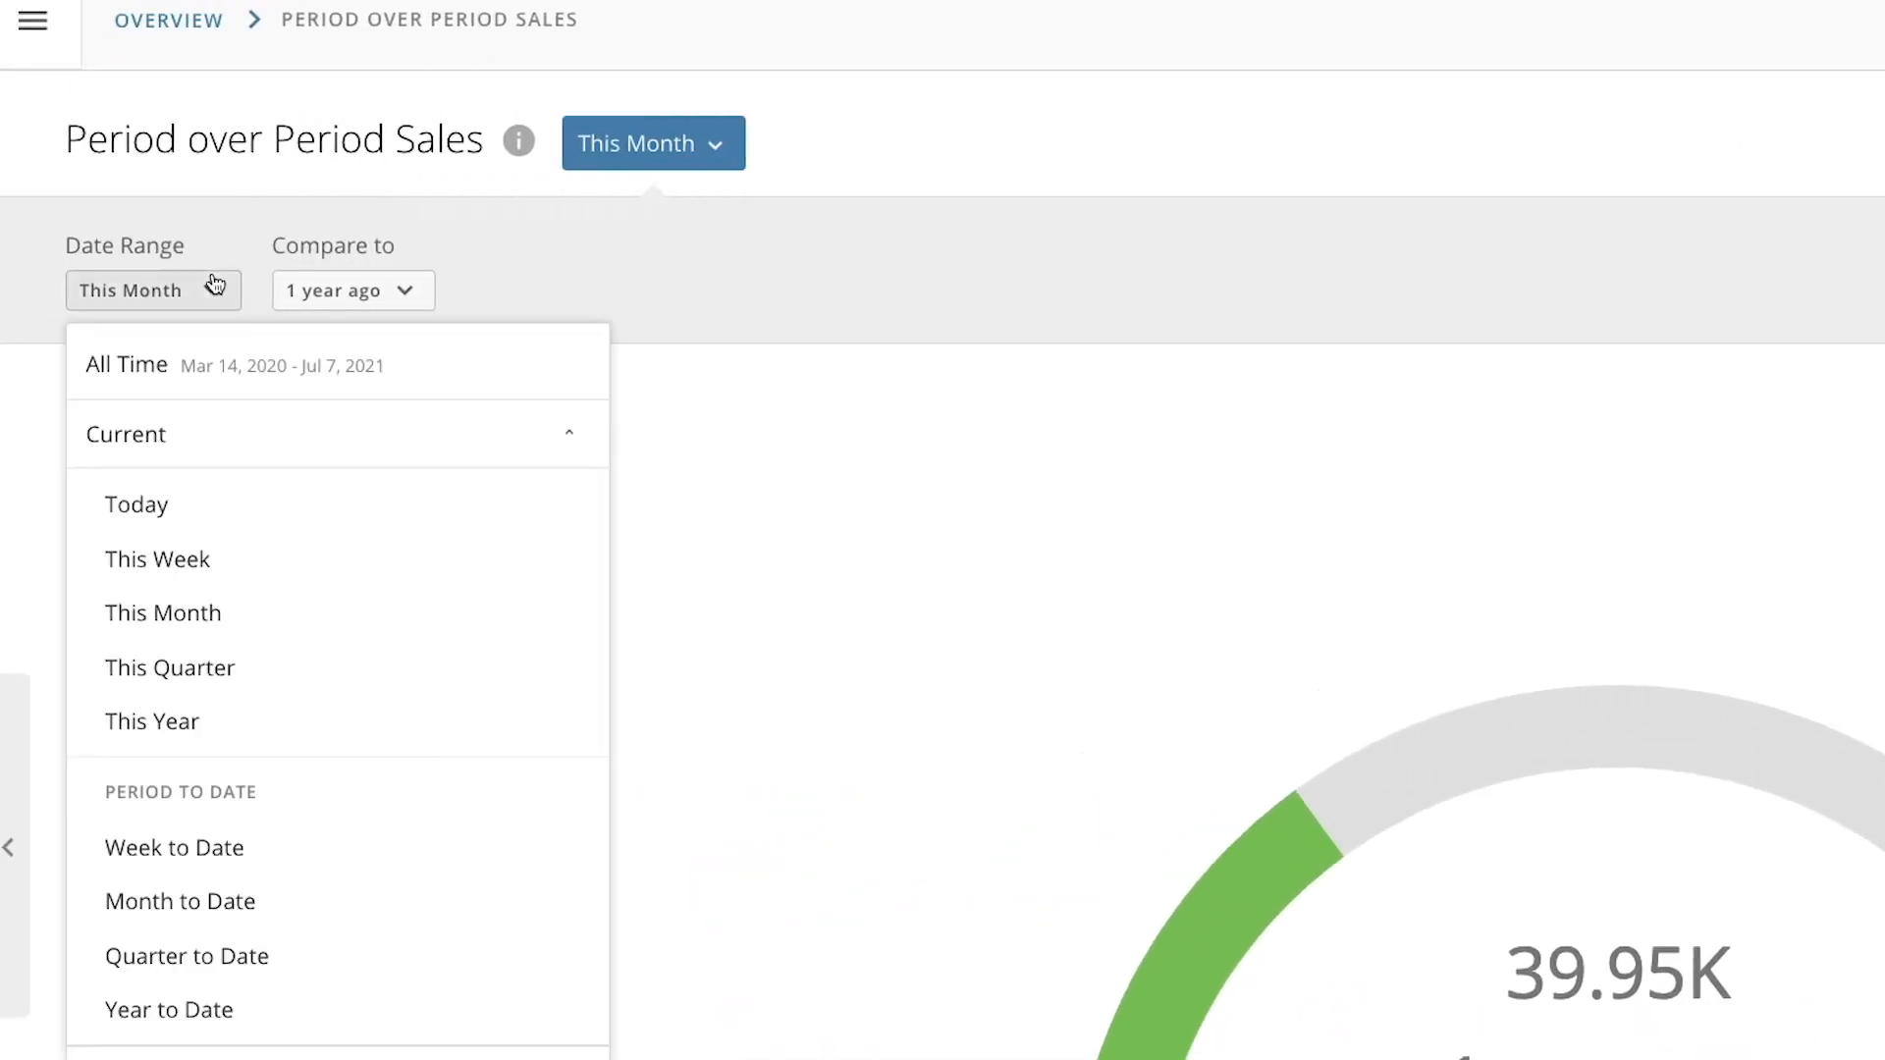
# Switch the card's date range to This Week.
pyautogui.click(157, 558)
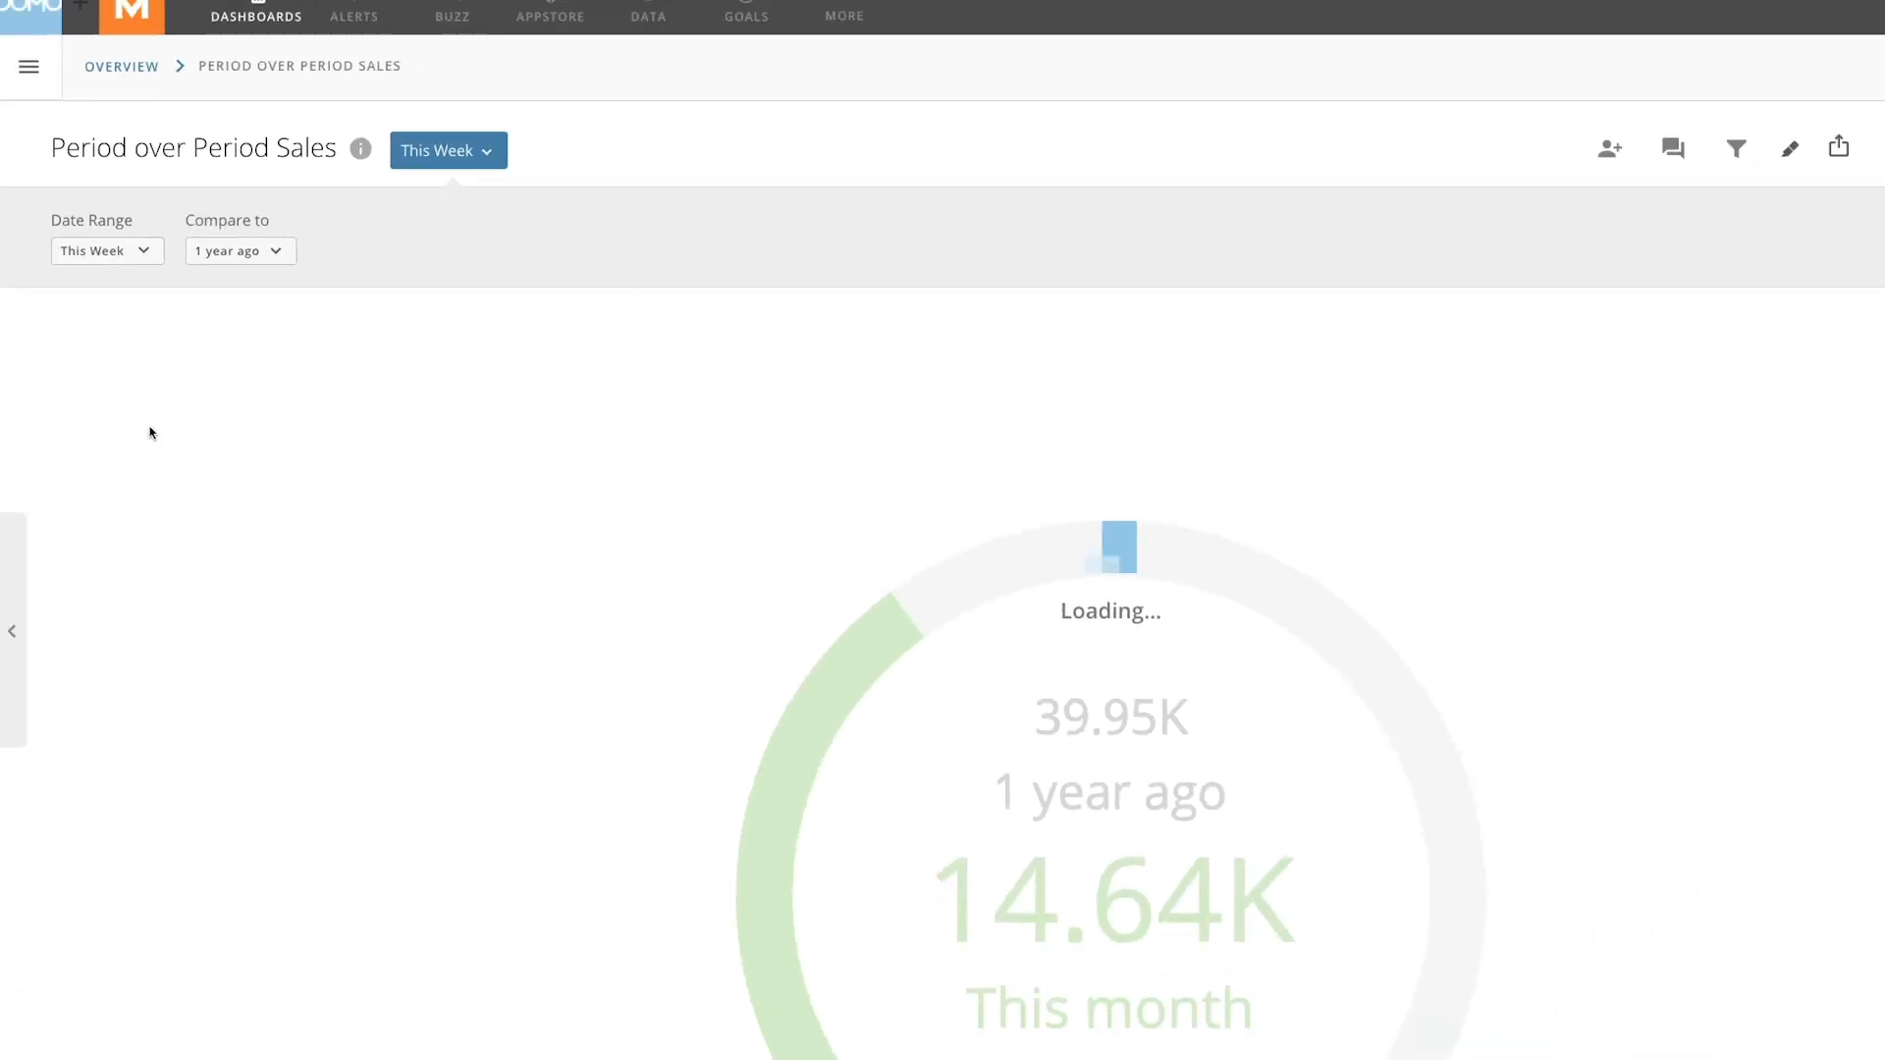